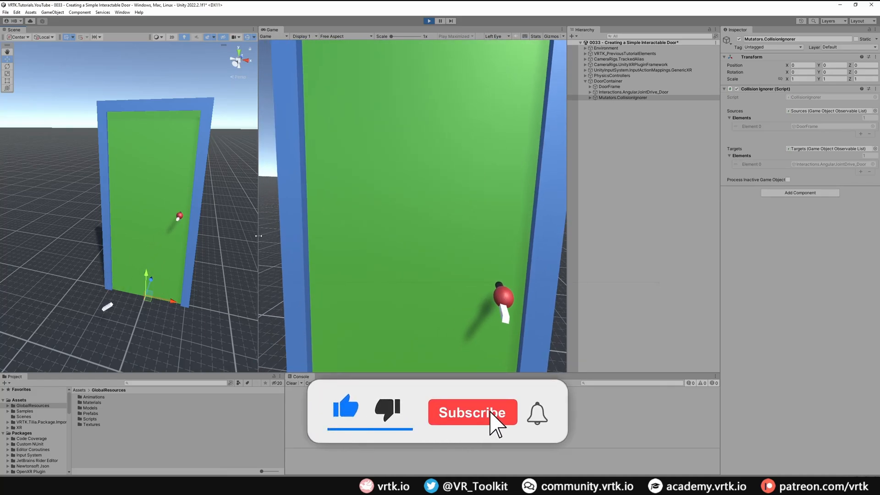
Step: Review the RightPhysicsController's ToggleLogic with its trigger-press Boolean Action
{"action": "left_click", "coordinate": [472, 412]}
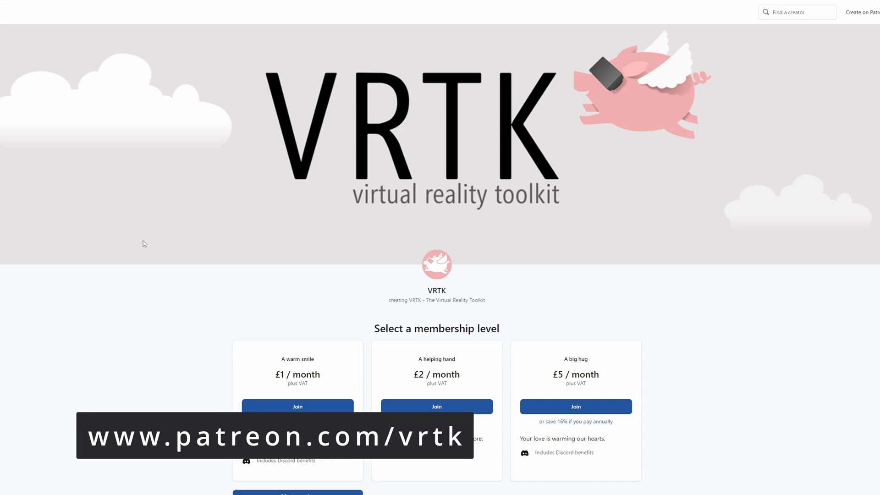
{"action": "scroll", "scroll_direction": "down", "scroll_amount": 3}
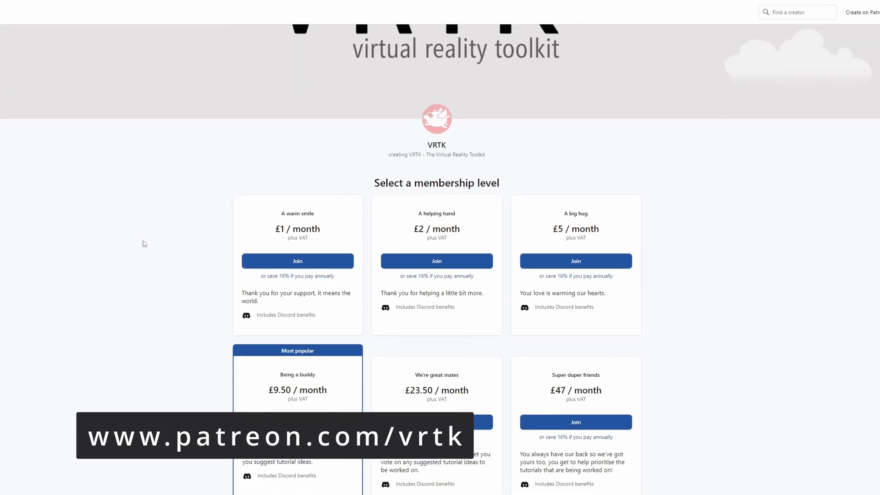
{"action": "scroll", "scroll_direction": "down", "scroll_amount": 3}
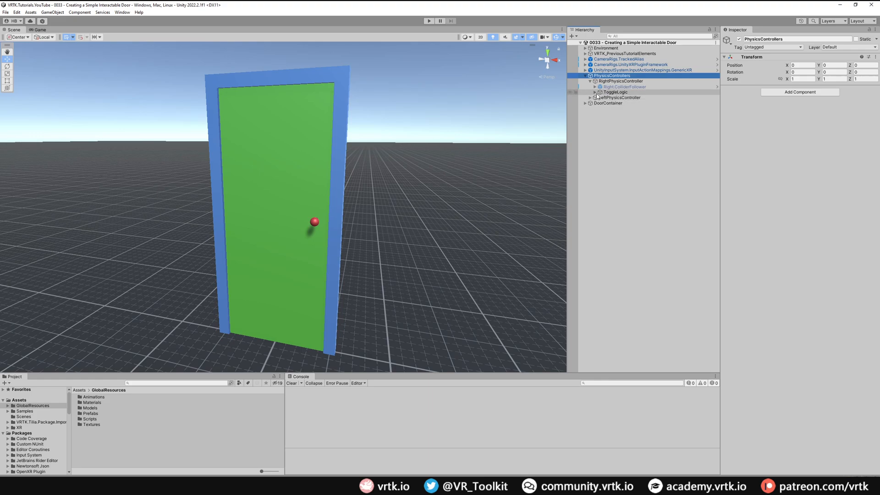
{"action": "left_click", "coordinate": [616, 92]}
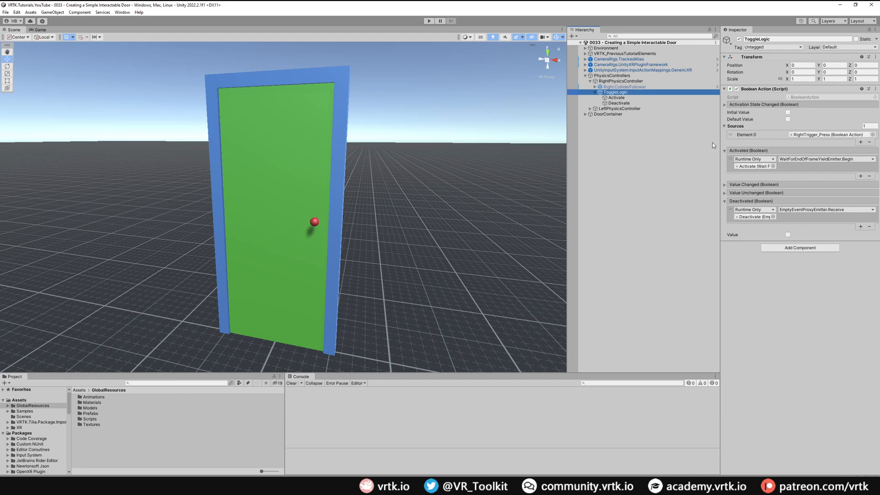
{"action": "mouse_move", "coordinate": [703, 150]}
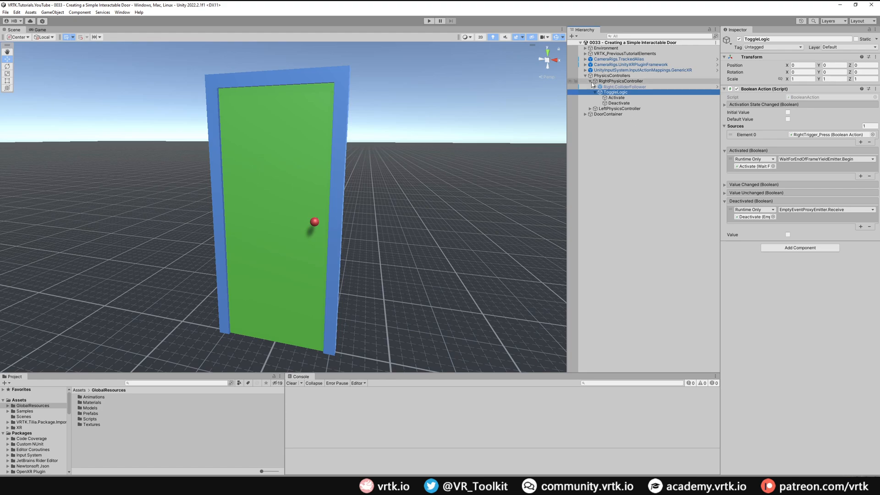
Step: Collapse PhysicsControllers and reveal DoorContainer's frame and door
{"action": "left_click", "coordinate": [608, 81]}
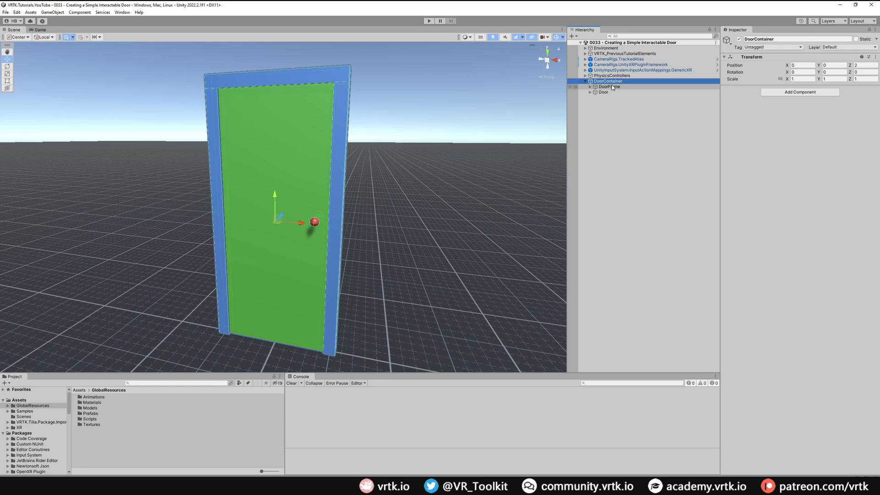
{"action": "left_click", "coordinate": [613, 92]}
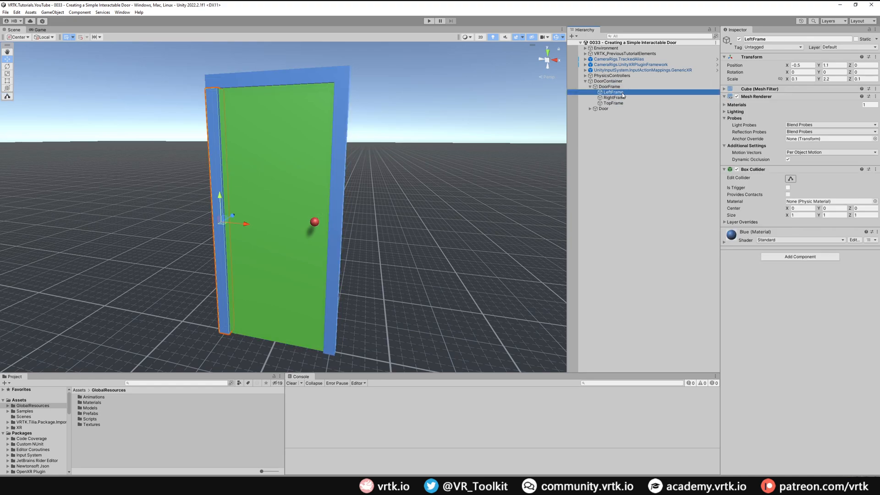
{"action": "left_click", "coordinate": [614, 97]}
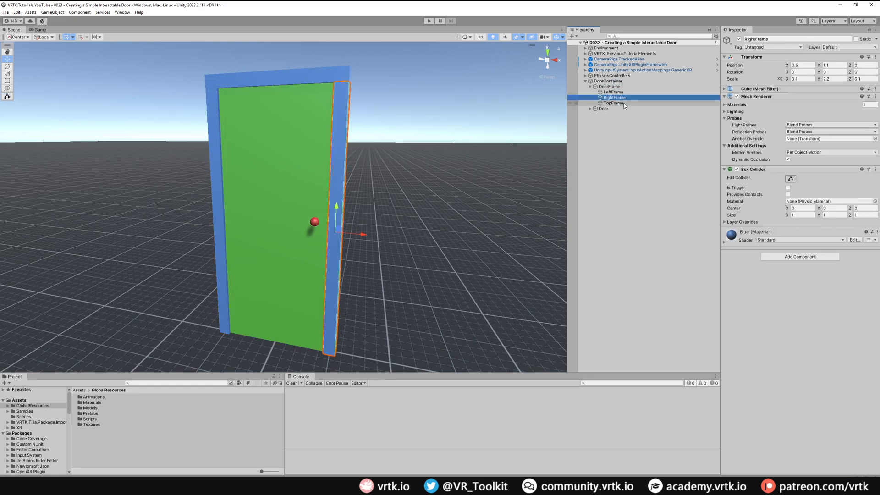
{"action": "left_click", "coordinate": [613, 103]}
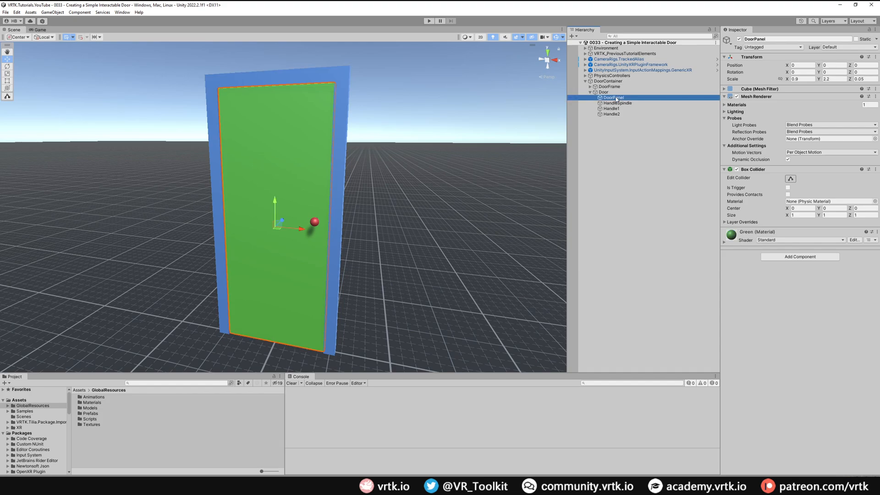
{"action": "left_click", "coordinate": [617, 103]}
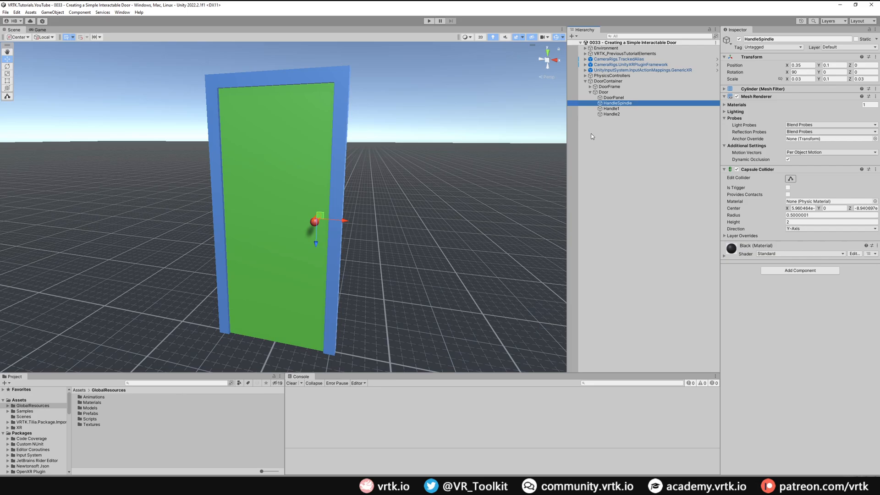
{"action": "left_click", "coordinate": [612, 114]}
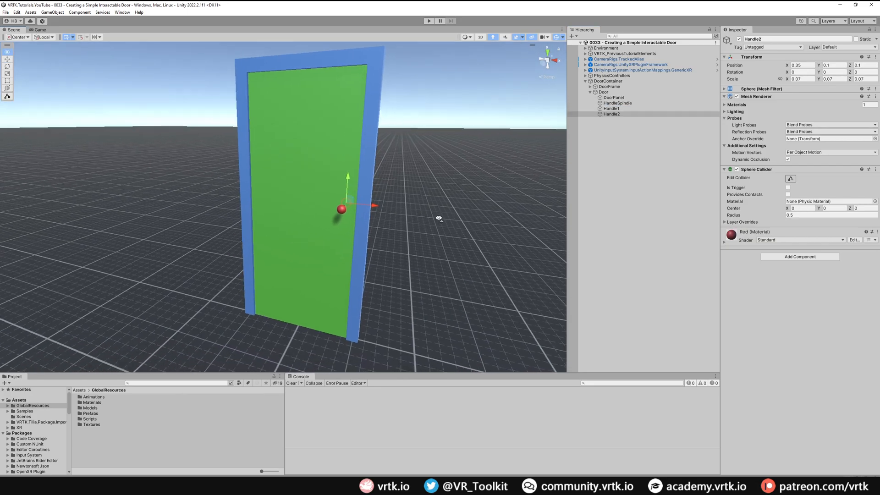
{"action": "left_click", "coordinate": [603, 92]}
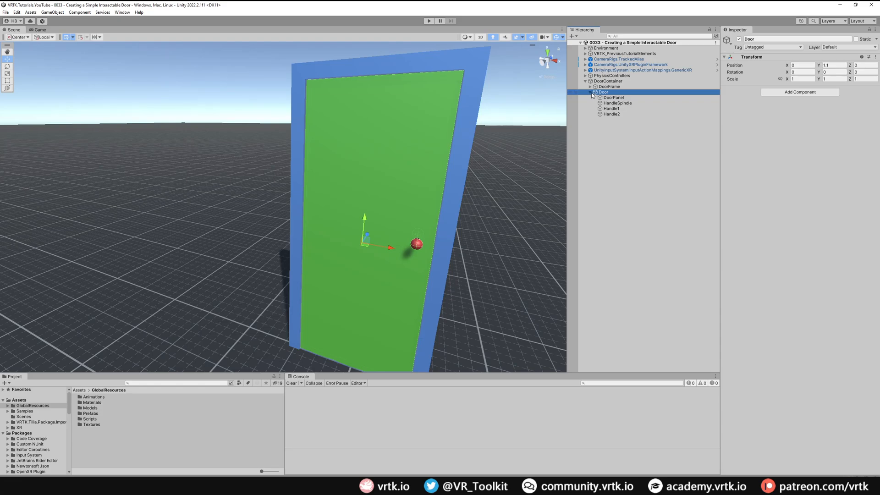
{"action": "left_click", "coordinate": [590, 93]}
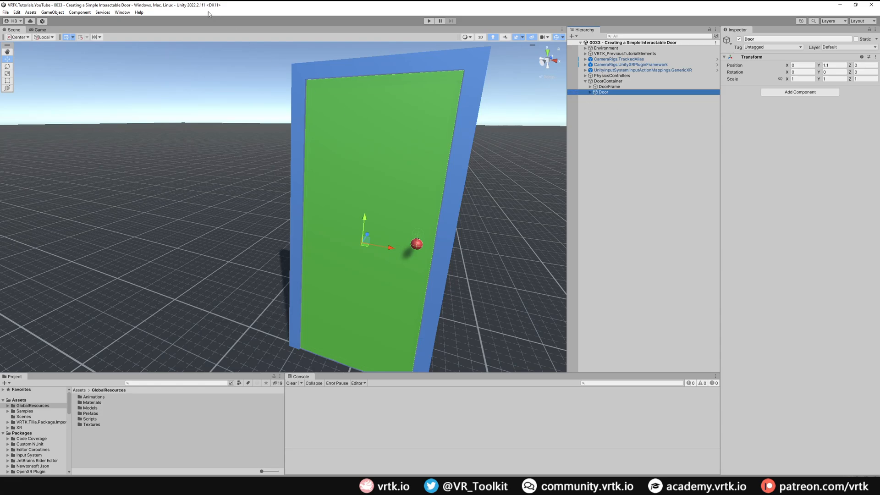
{"action": "left_click", "coordinate": [122, 12]}
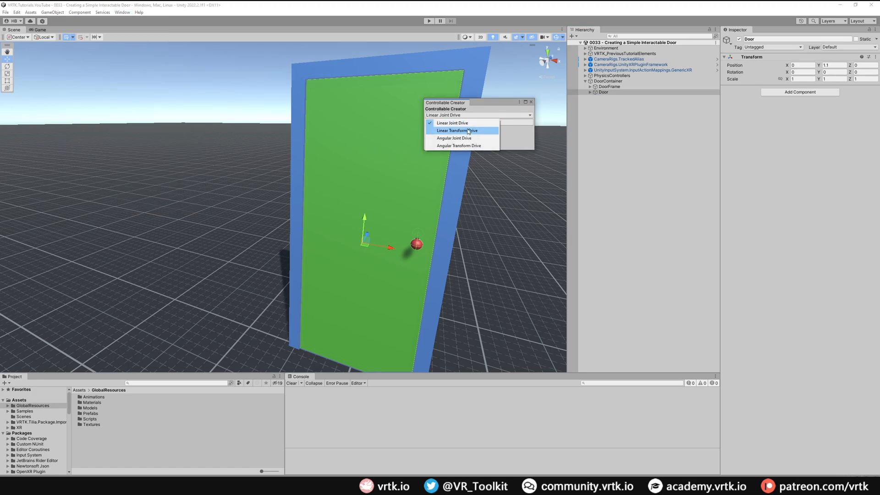
Step: Convert the Door via Controllable Creator into Interactions.AngularJointDrive_Door and select it
{"action": "left_click", "coordinate": [455, 138]}
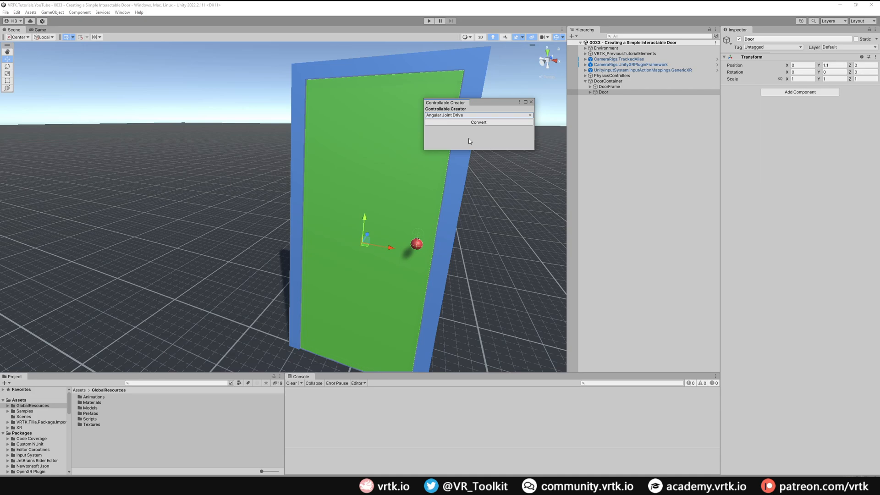
{"action": "mouse_move", "coordinate": [477, 122]}
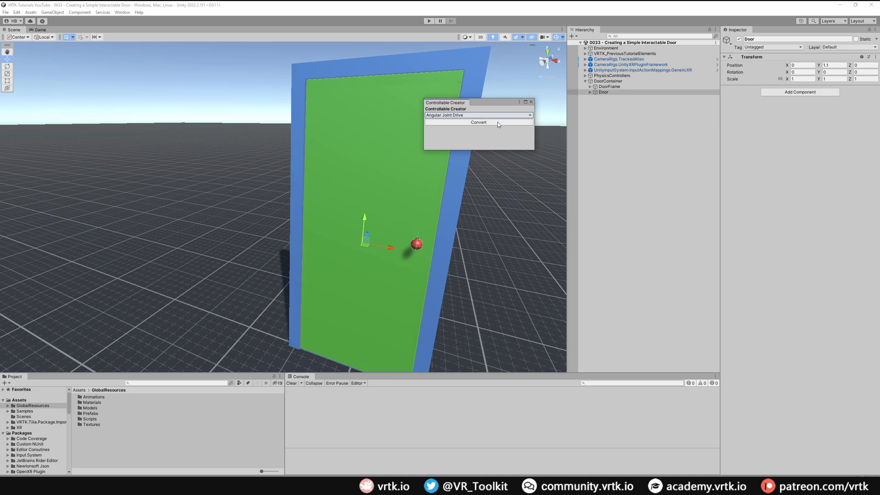
{"action": "left_click", "coordinate": [478, 122]}
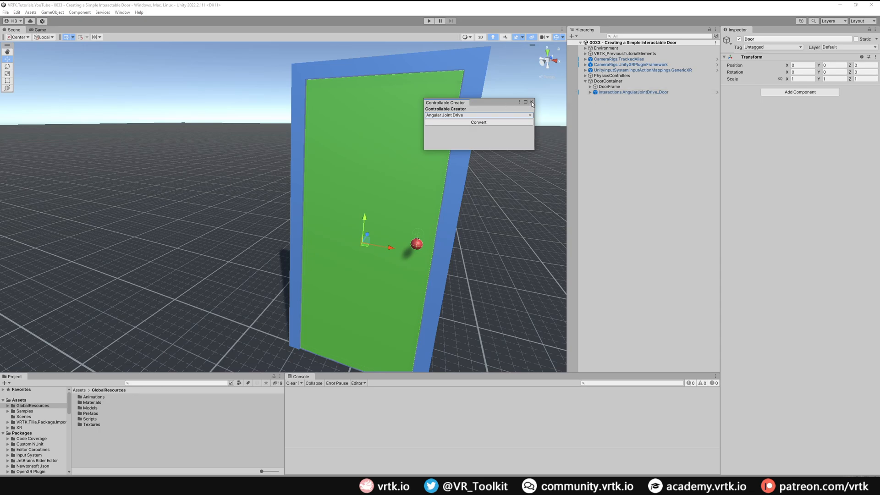
{"action": "left_click", "coordinate": [531, 103]}
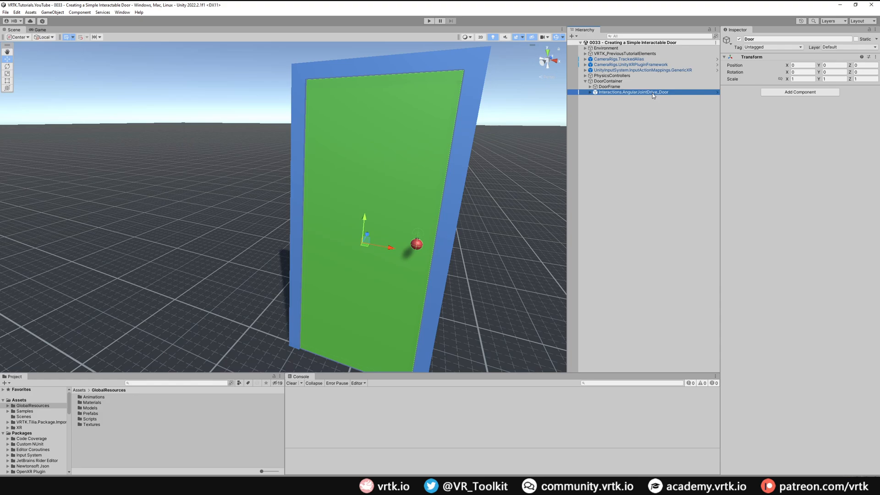
{"action": "left_click", "coordinate": [633, 92]}
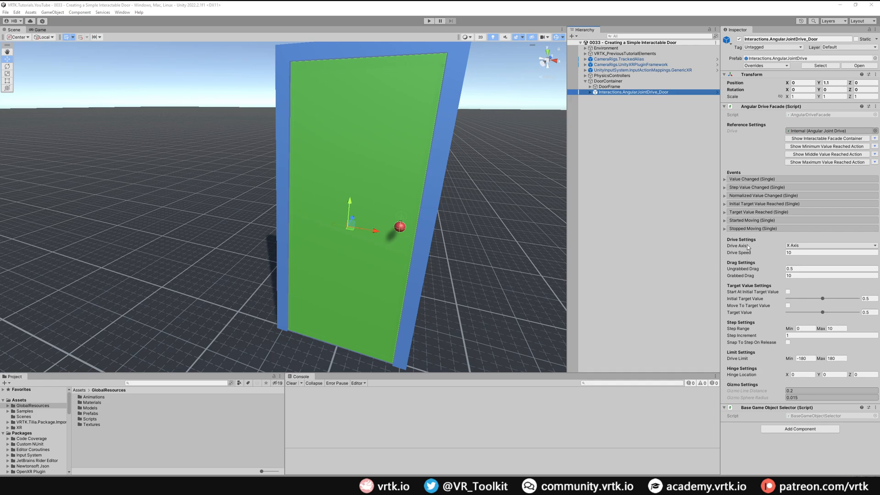
{"action": "mouse_move", "coordinate": [492, 266]}
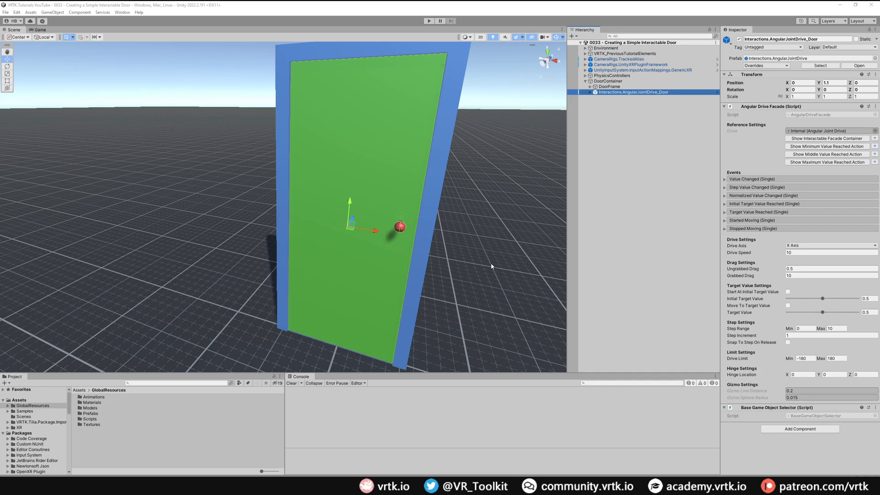
{"action": "mouse_move", "coordinate": [291, 61]}
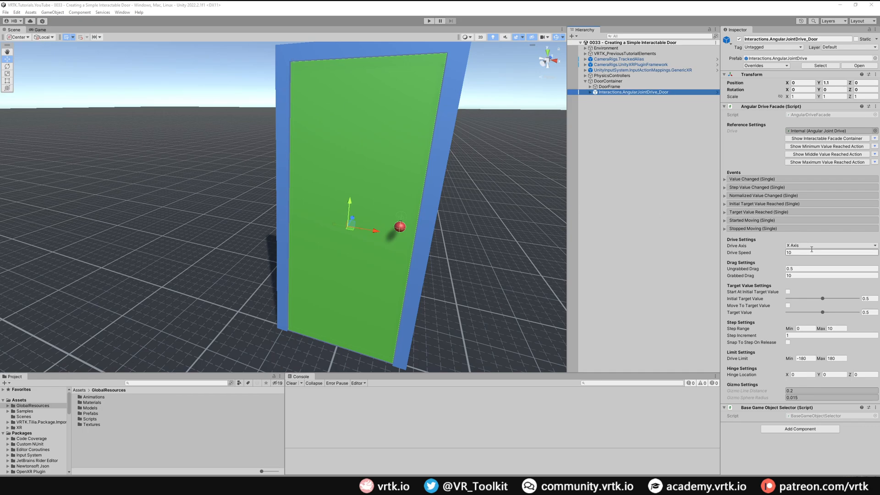
Step: Give the door drive a Y rotation axis, grabbed drag 35 and a 0–120 limit
{"action": "left_click", "coordinate": [831, 245]}
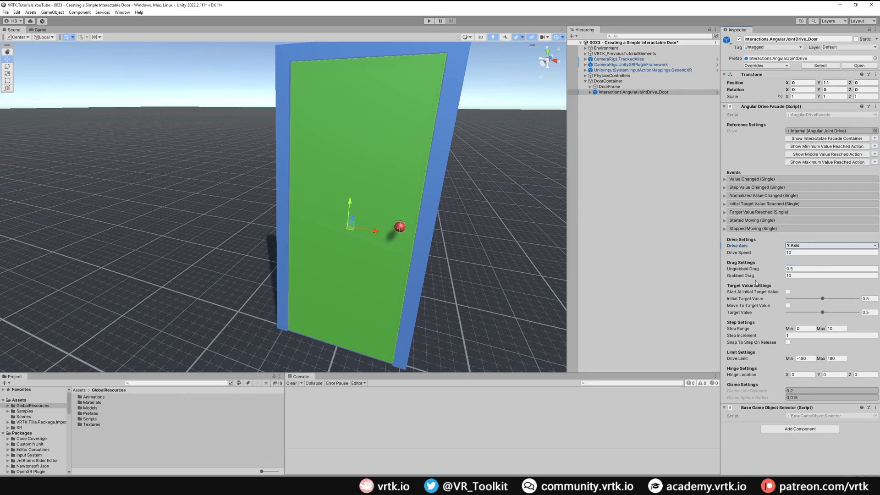
{"action": "left_click", "coordinate": [830, 276]}
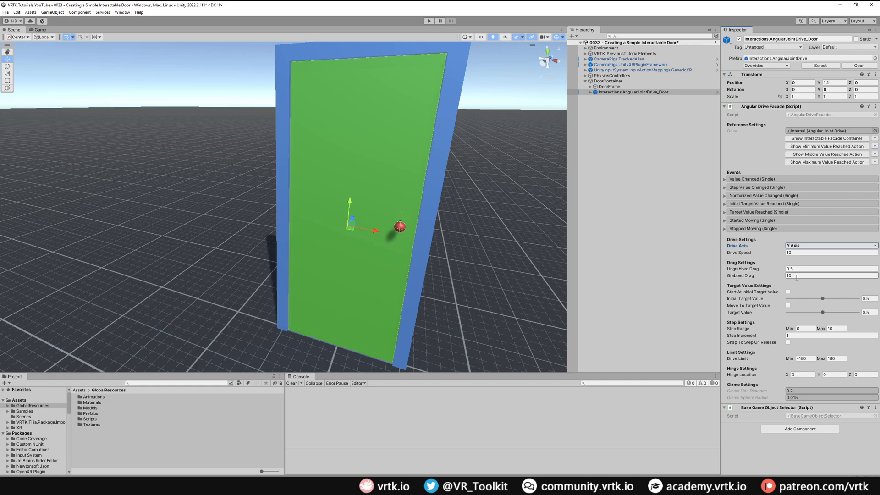
{"action": "left_click", "coordinate": [831, 275]}
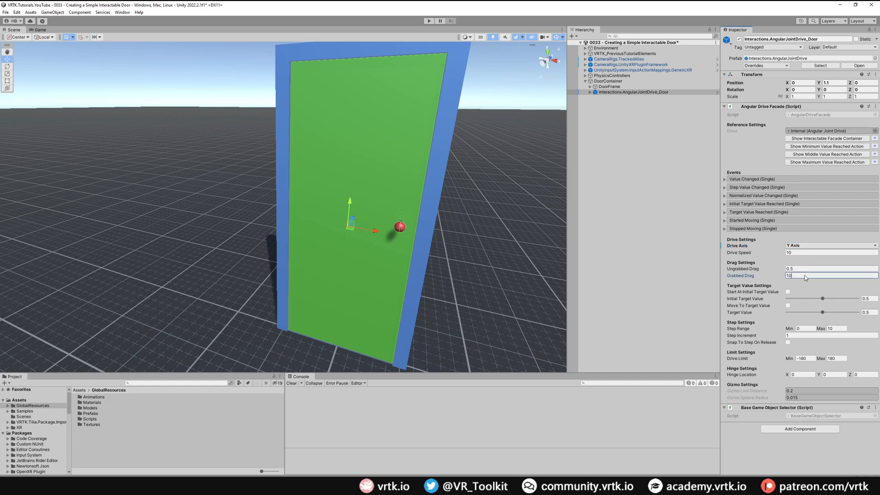
{"action": "type", "text": "35"}
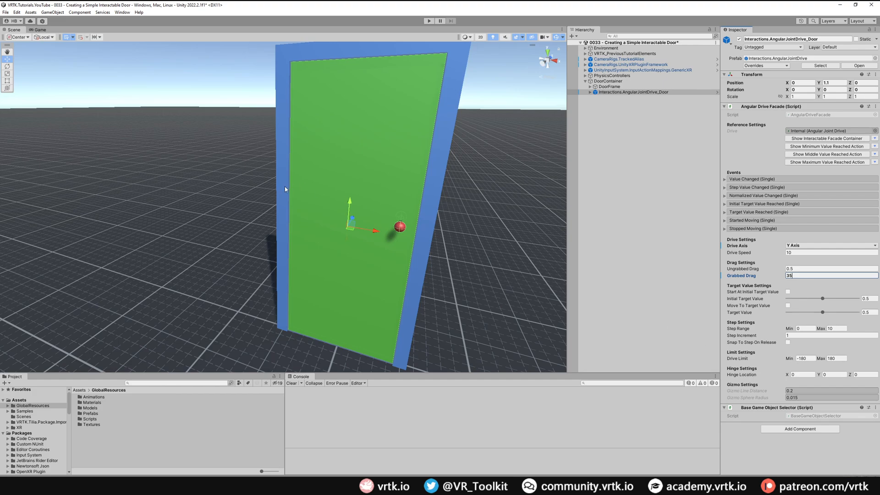
{"action": "mouse_move", "coordinate": [419, 243]}
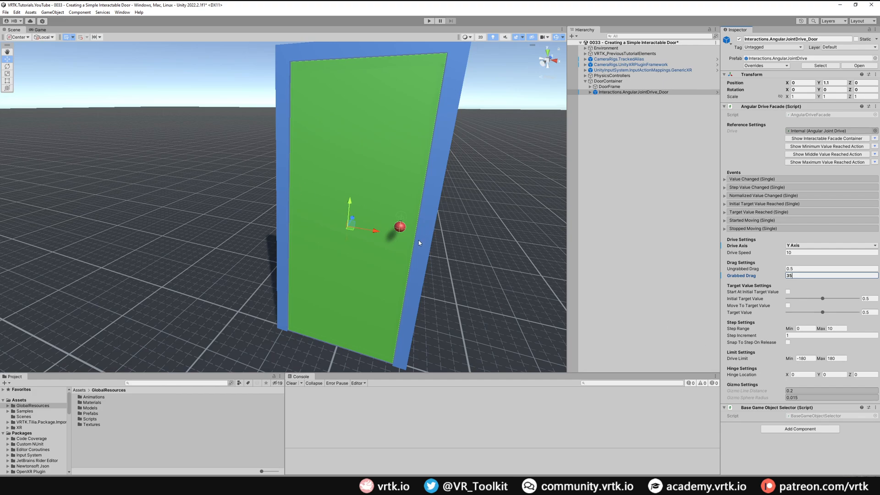
{"action": "mouse_move", "coordinate": [241, 323]}
{"action": "type", "text": "0"}
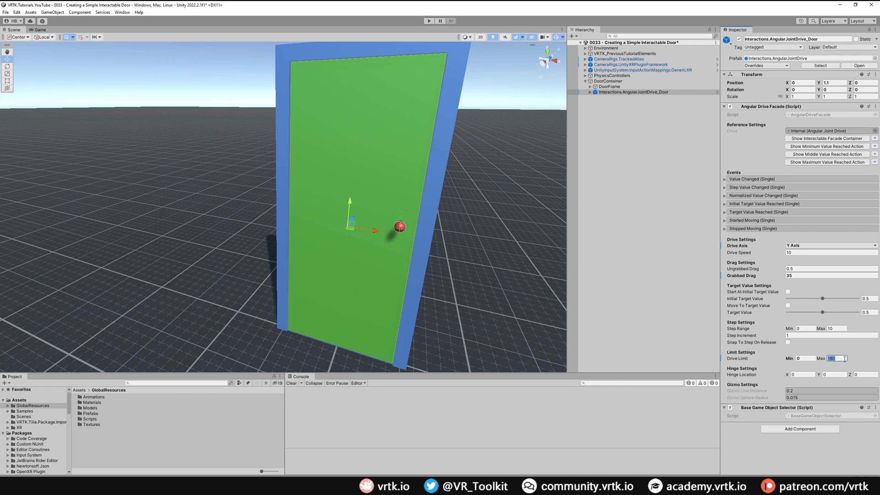
{"action": "type", "text": "120"}
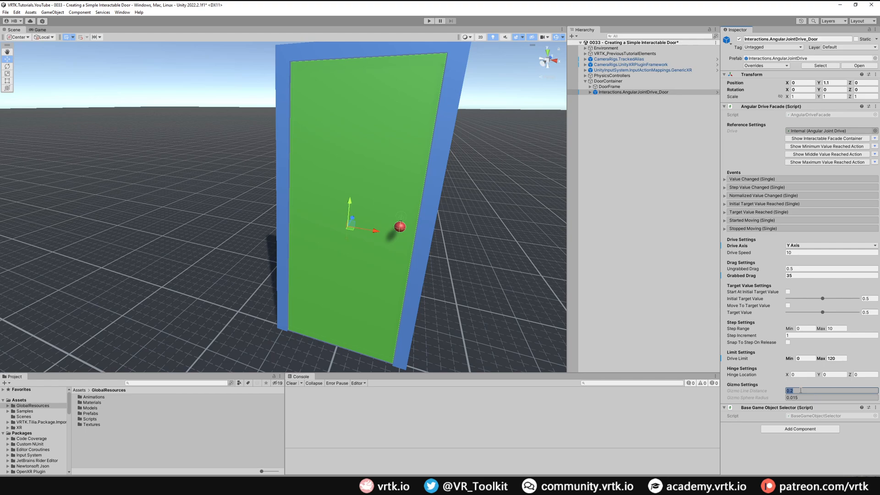
{"action": "type", "text": "2.4"}
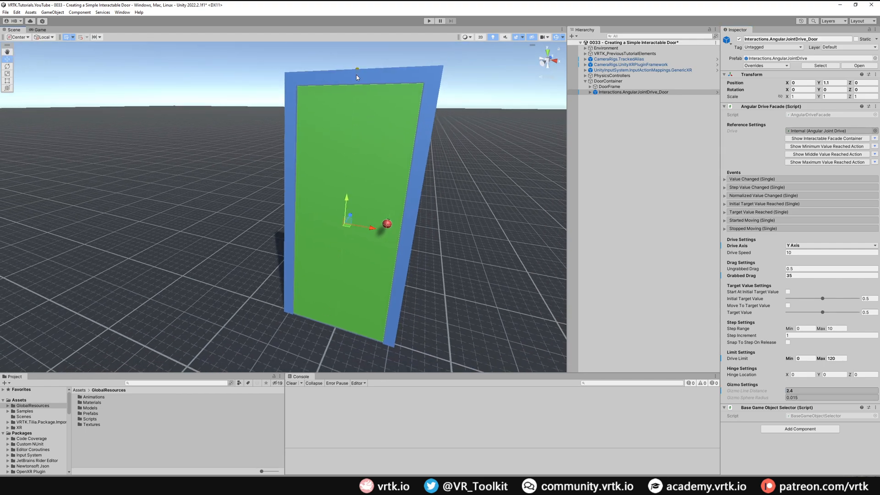
{"action": "mouse_move", "coordinate": [351, 159]}
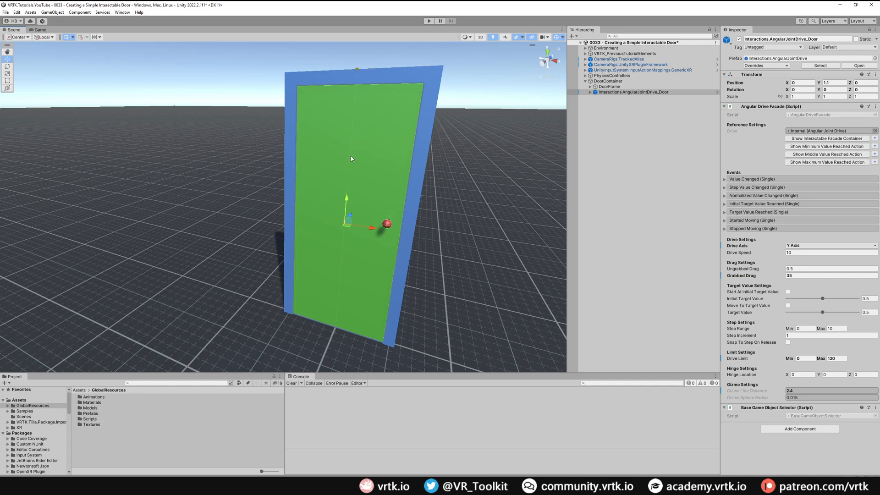
{"action": "mouse_move", "coordinate": [345, 224]}
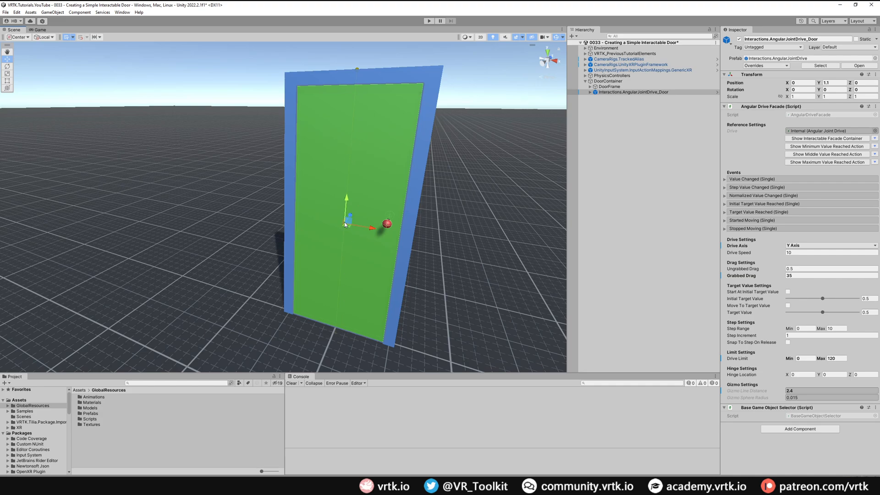
{"action": "mouse_move", "coordinate": [553, 299]}
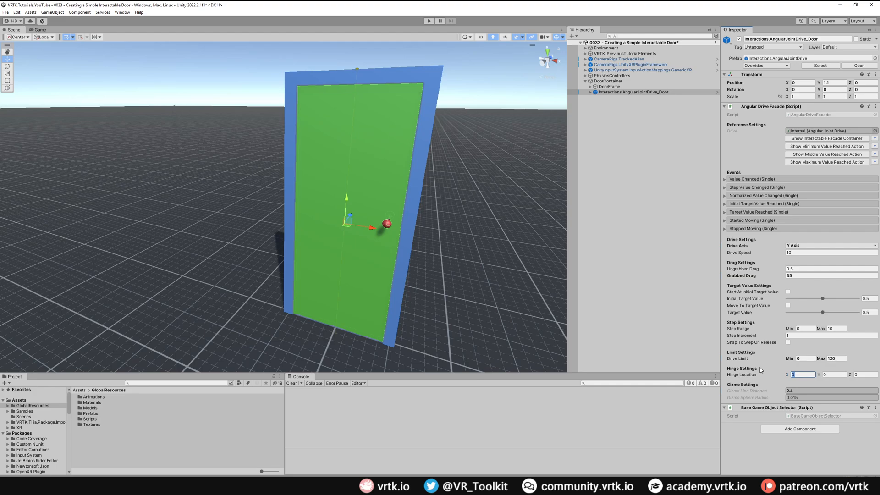
Step: Place the hinge at the front-left corner: Hinge Location X -0.45, Z -0.025
{"action": "type", "text": "-0.45"}
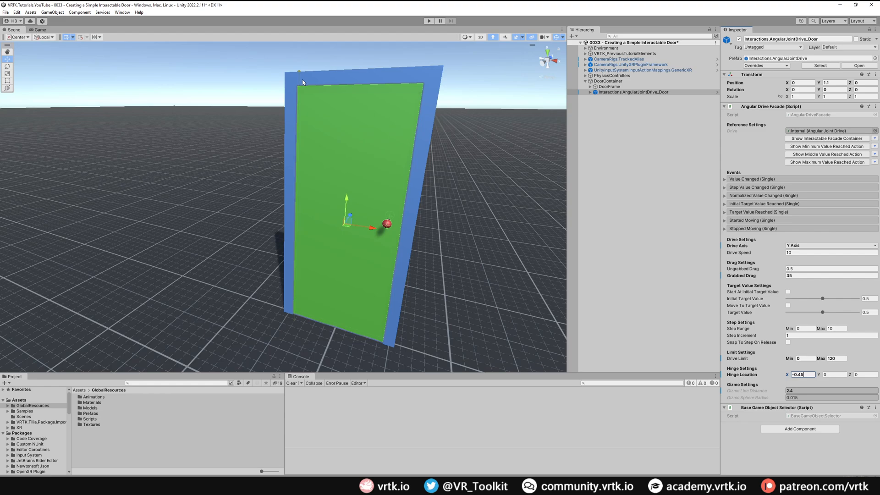
{"action": "mouse_move", "coordinate": [296, 87]}
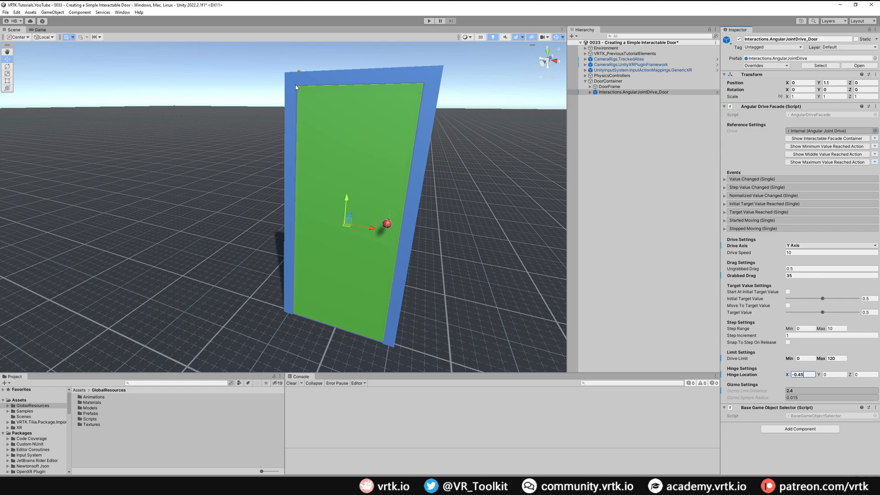
{"action": "mouse_move", "coordinate": [296, 220]}
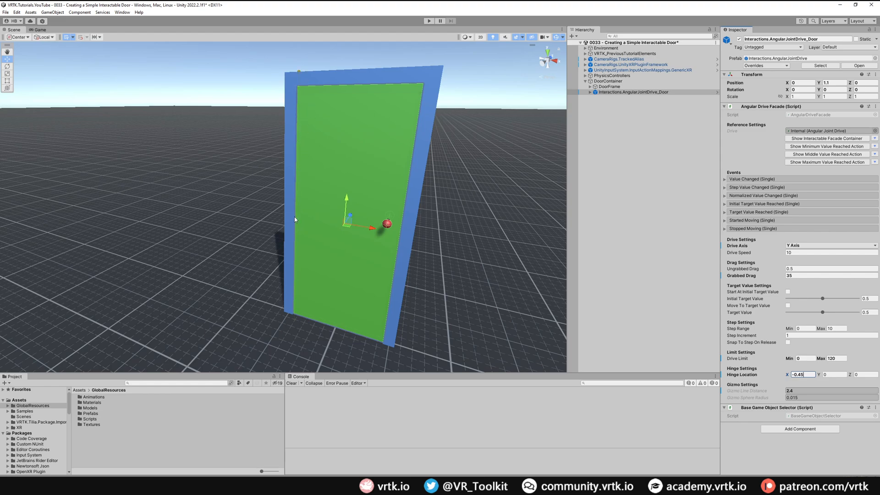
{"action": "mouse_move", "coordinate": [303, 89]}
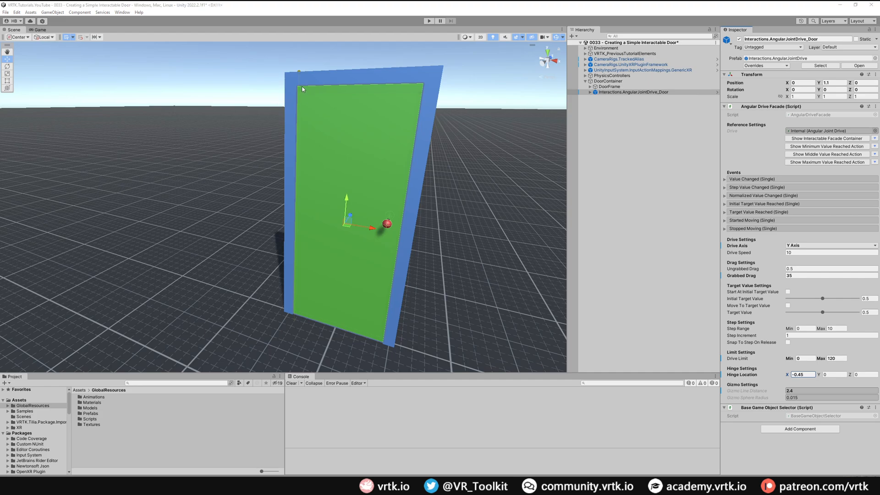
{"action": "mouse_move", "coordinate": [300, 111]}
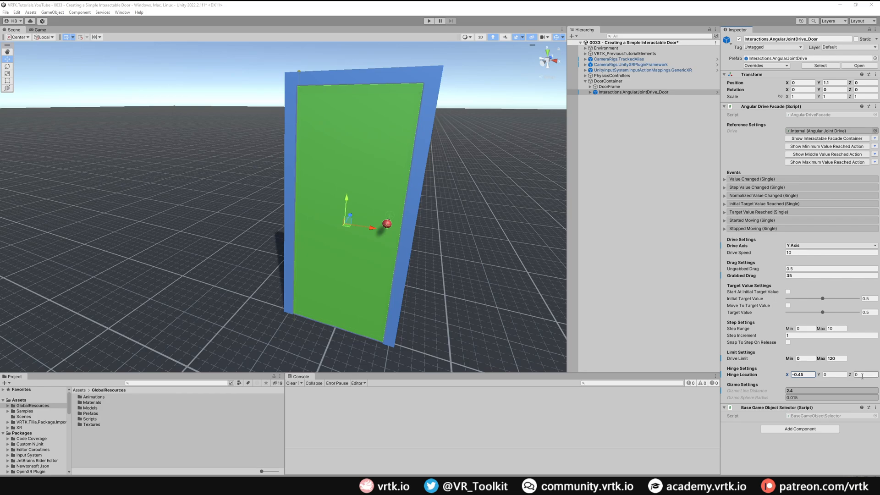
{"action": "left_click", "coordinate": [864, 375]}
{"action": "type", "text": "-0.025"}
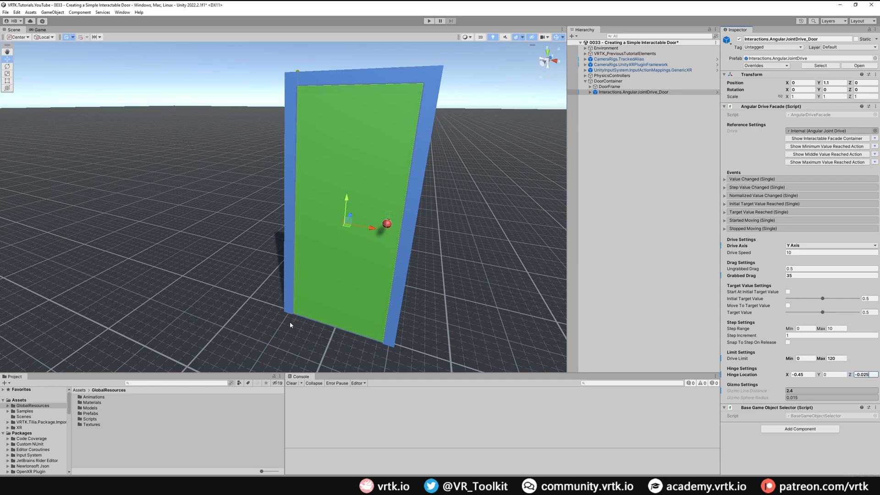
{"action": "mouse_move", "coordinate": [296, 341]}
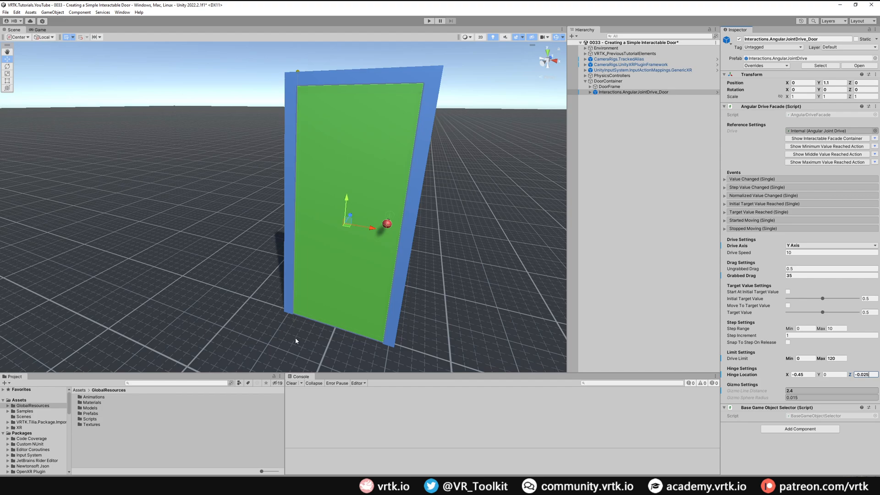
{"action": "mouse_move", "coordinate": [353, 303]}
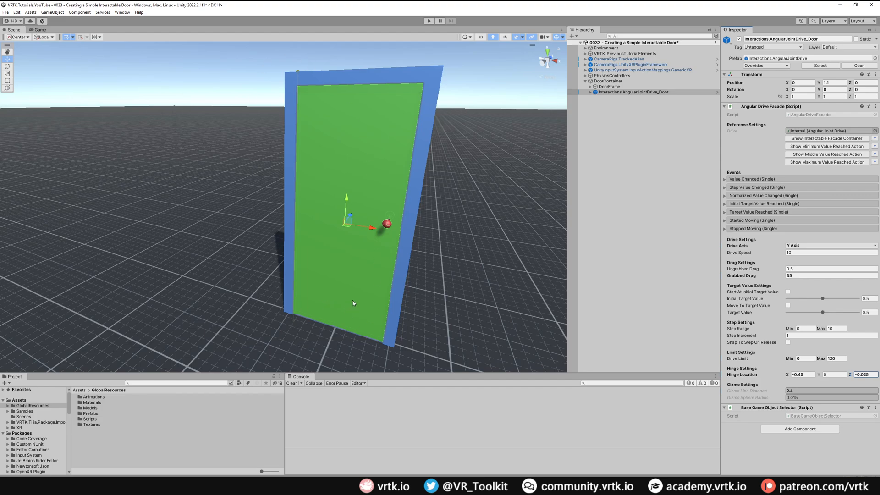
{"action": "mouse_move", "coordinate": [343, 265]}
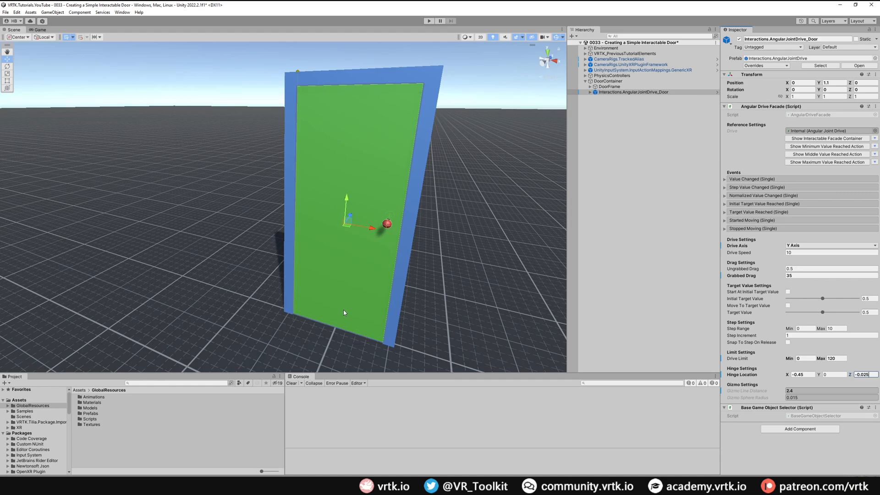
{"action": "mouse_move", "coordinate": [423, 84]}
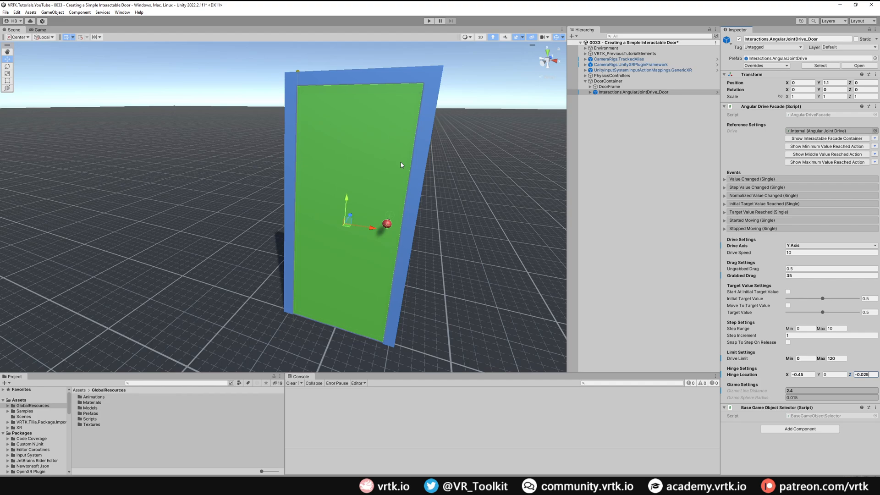
{"action": "mouse_move", "coordinate": [427, 161]}
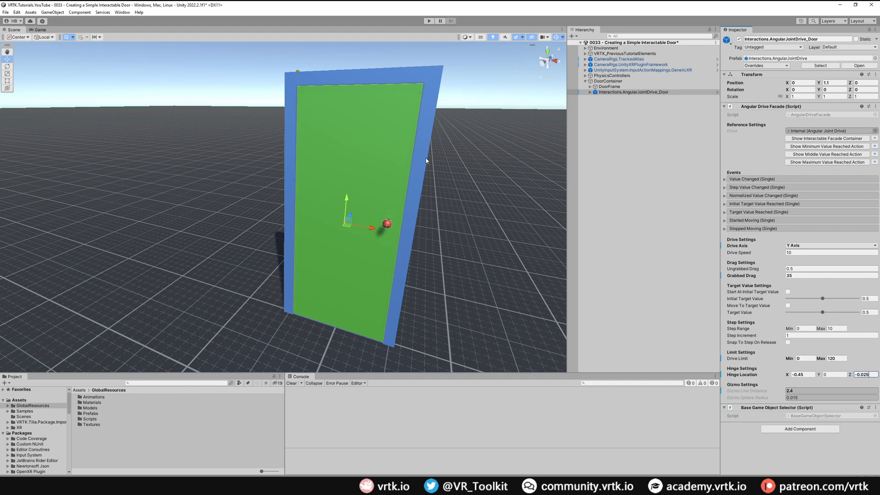
{"action": "mouse_move", "coordinate": [423, 165]}
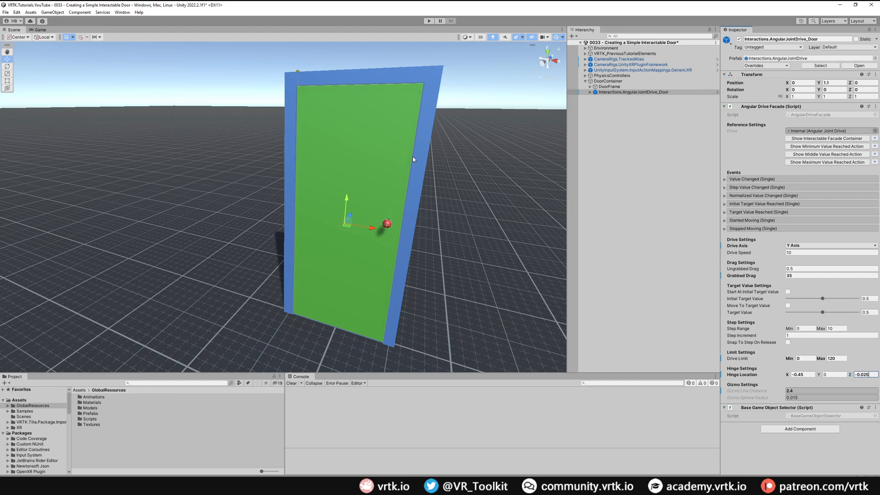
{"action": "mouse_move", "coordinate": [154, 69]}
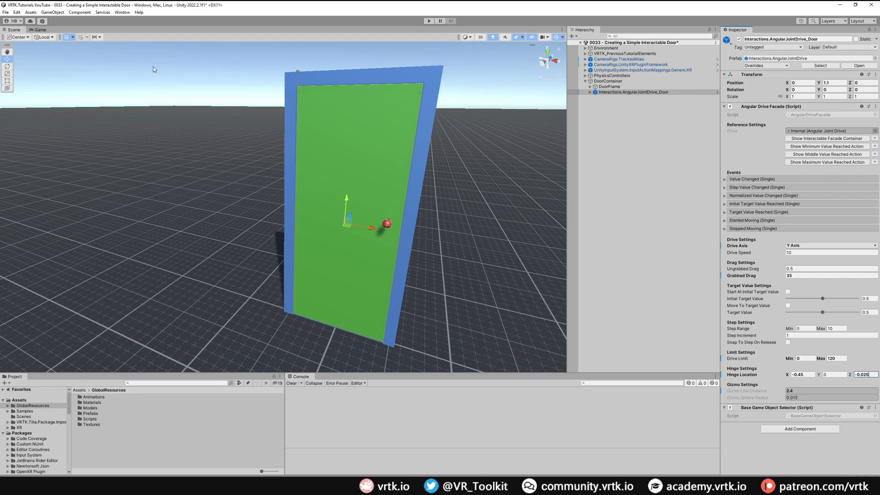
{"action": "left_click", "coordinate": [123, 12]}
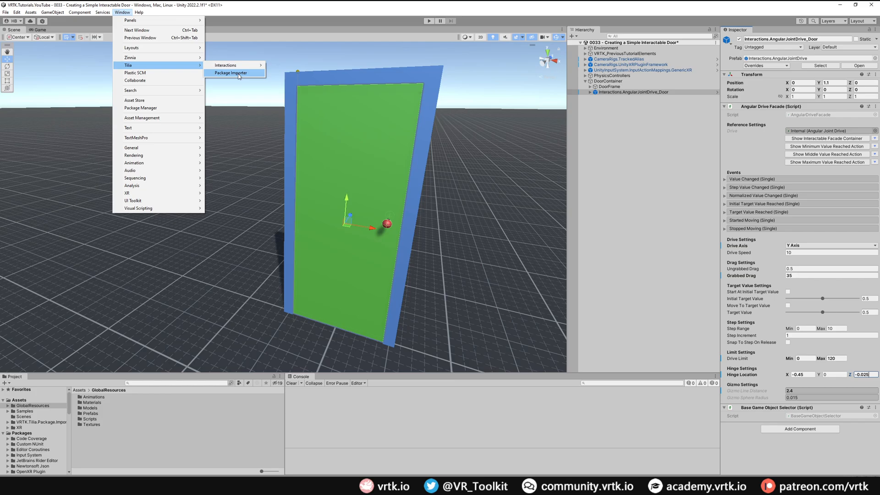
{"action": "left_click", "coordinate": [231, 73]}
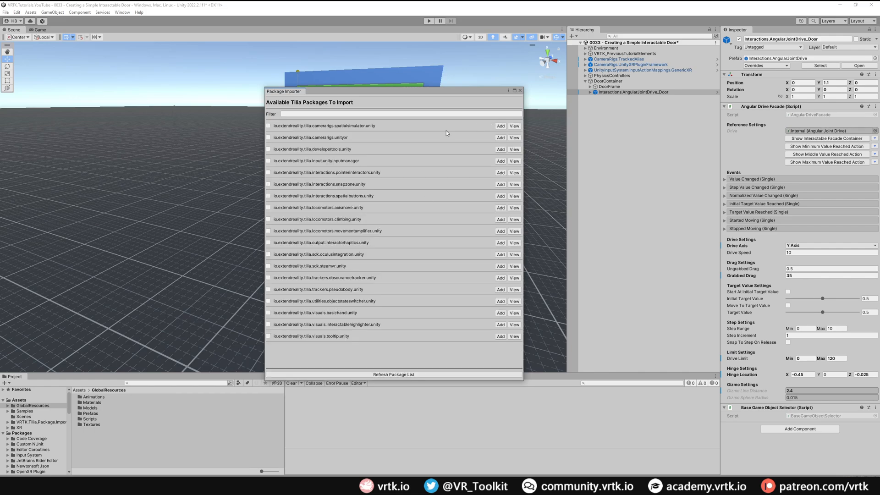
{"action": "left_click", "coordinate": [519, 90]}
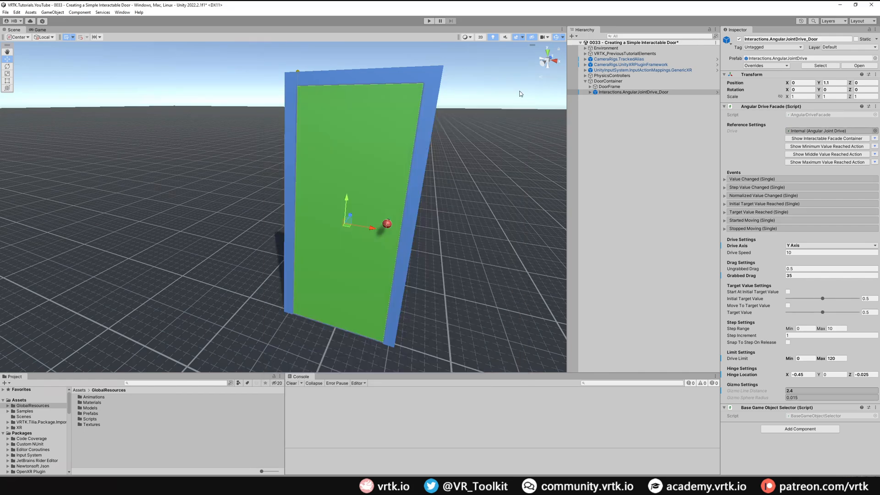
{"action": "left_click", "coordinate": [607, 81]}
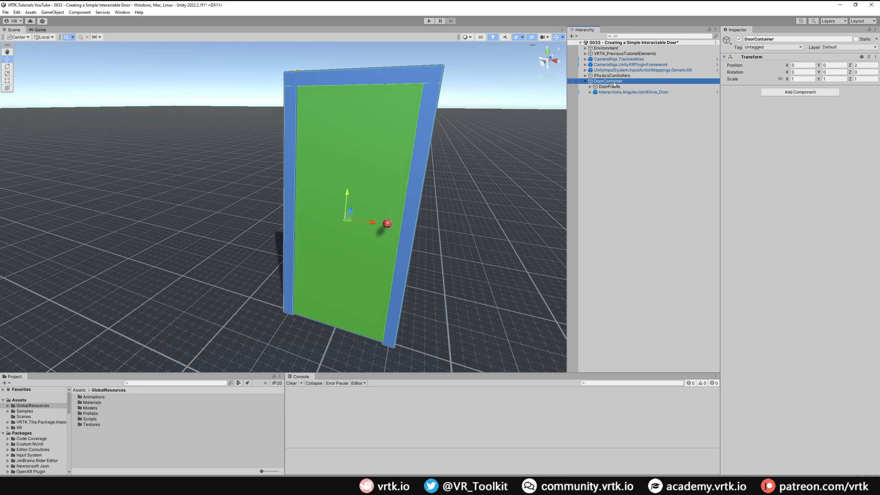
Step: Add a Mutators.CollisionIgnorer under DoorContainer with DoorFrame as source and the drive door as target
{"action": "right_click", "coordinate": [608, 81]}
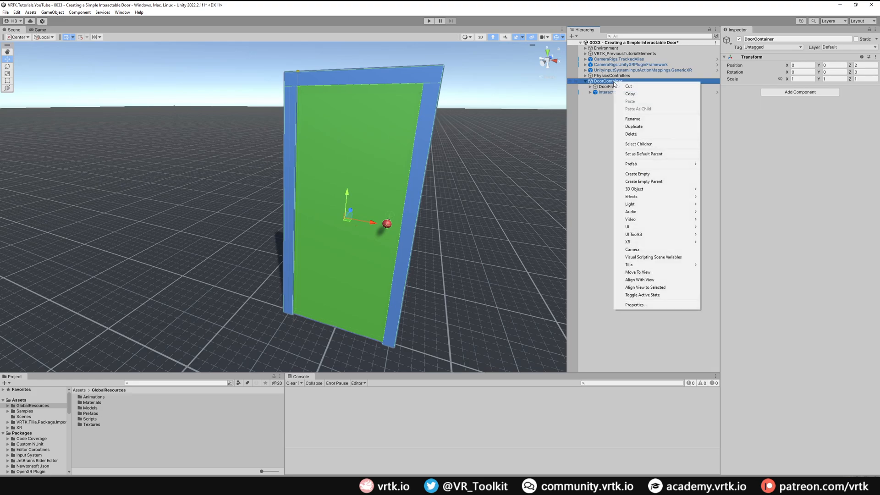
{"action": "mouse_move", "coordinate": [628, 264]}
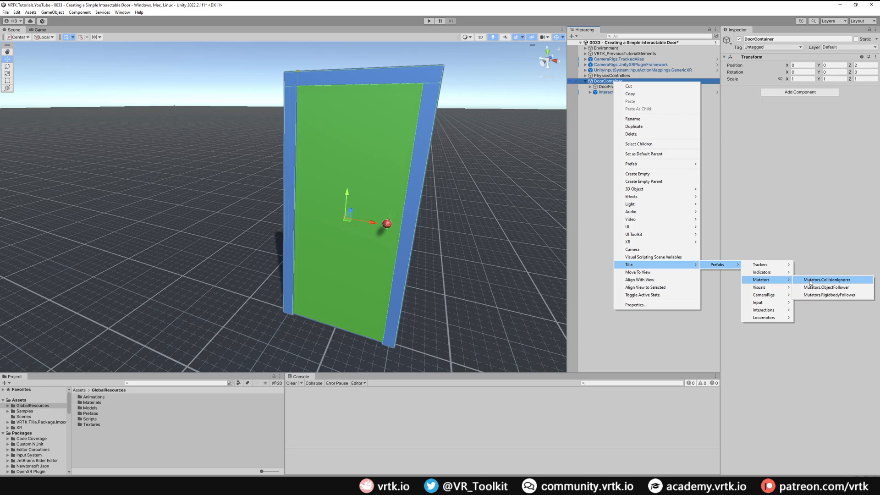
{"action": "left_click", "coordinate": [826, 280]}
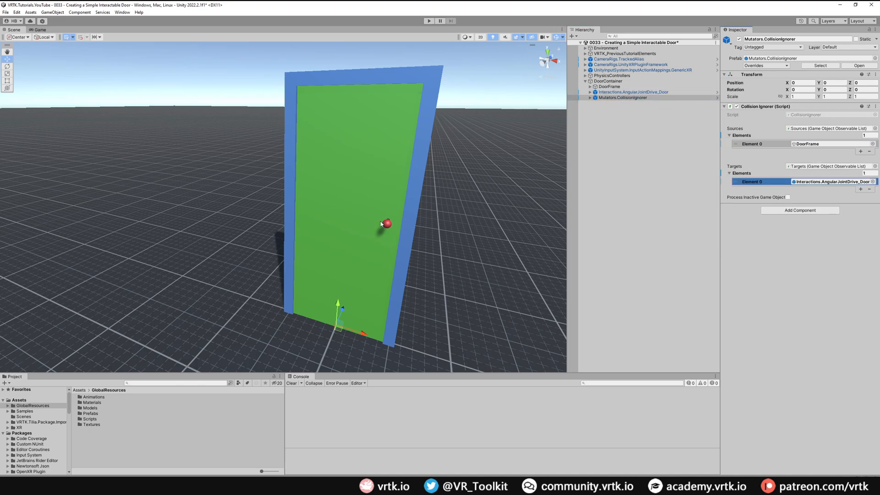
{"action": "mouse_move", "coordinate": [438, 52]}
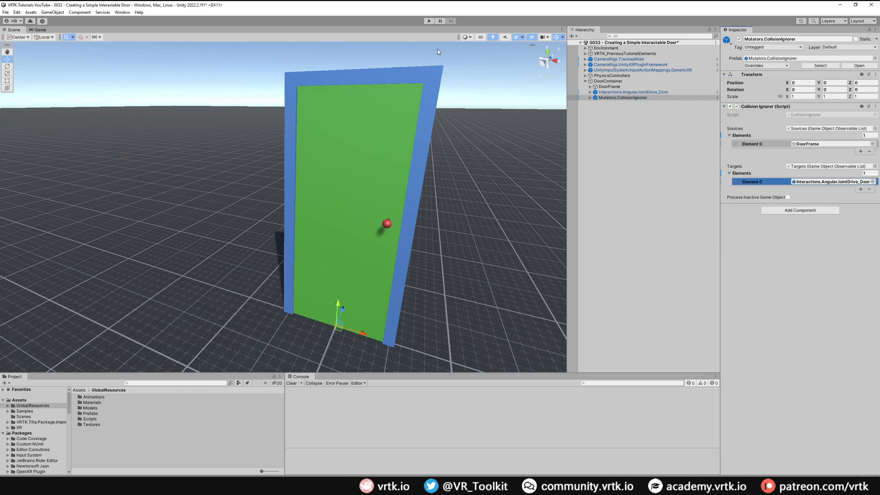
{"action": "mouse_move", "coordinate": [276, 241]}
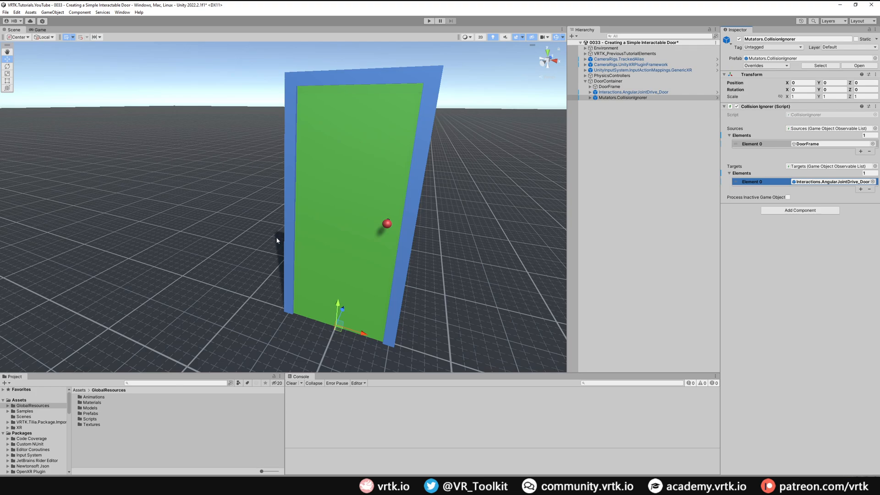
{"action": "mouse_move", "coordinate": [412, 207]}
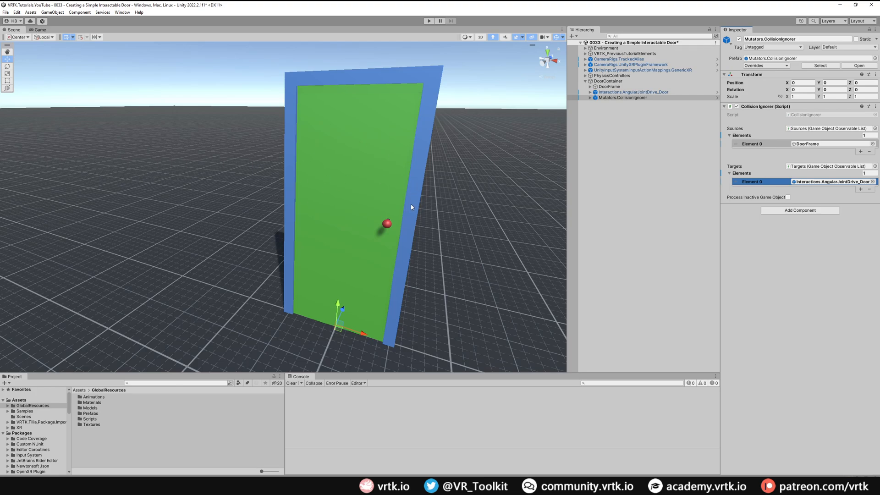
{"action": "mouse_move", "coordinate": [240, 277]}
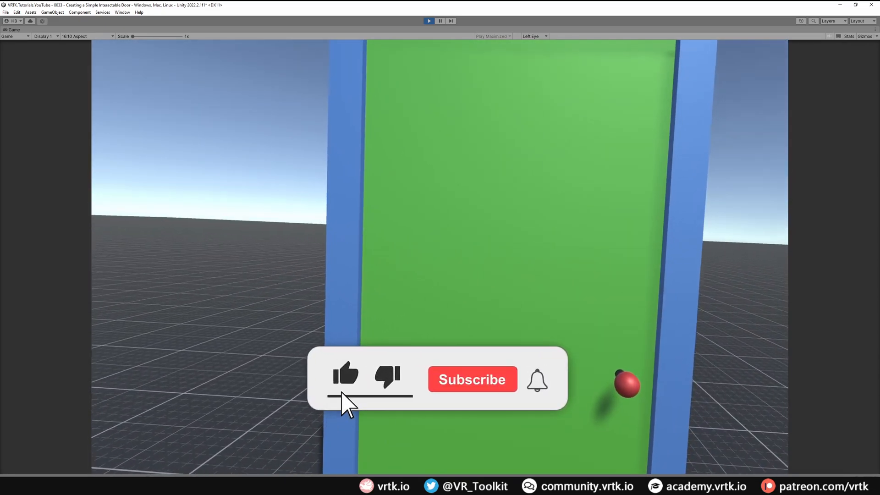
Step: Enter play mode and grab the green door to swing it open on its hinge
{"action": "left_click", "coordinate": [471, 379]}
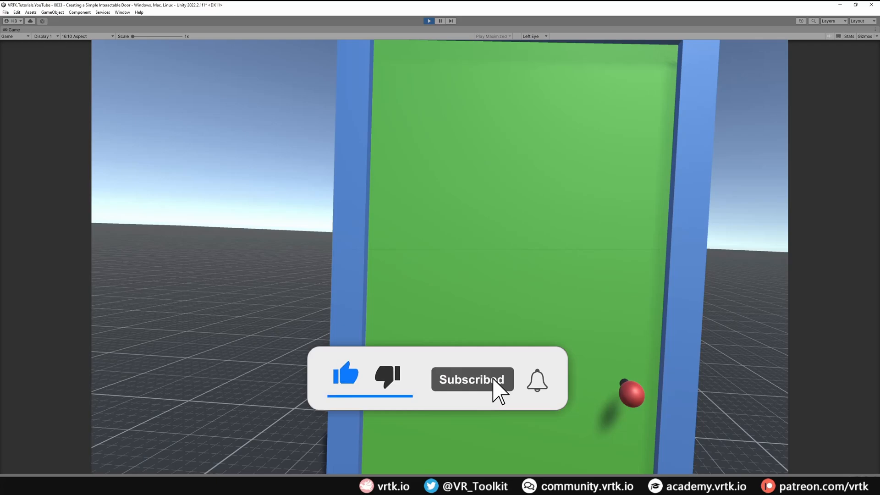